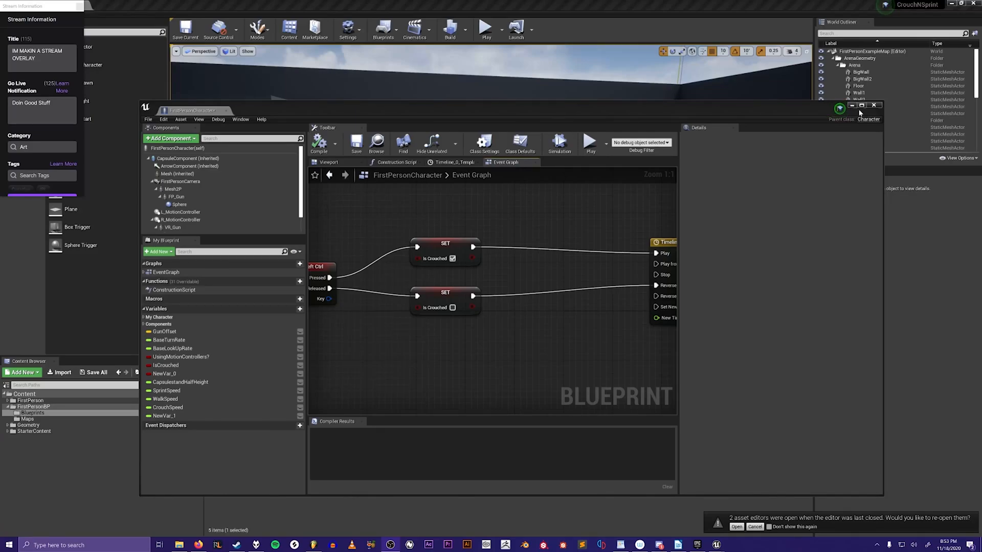
mouse_move(700, 109)
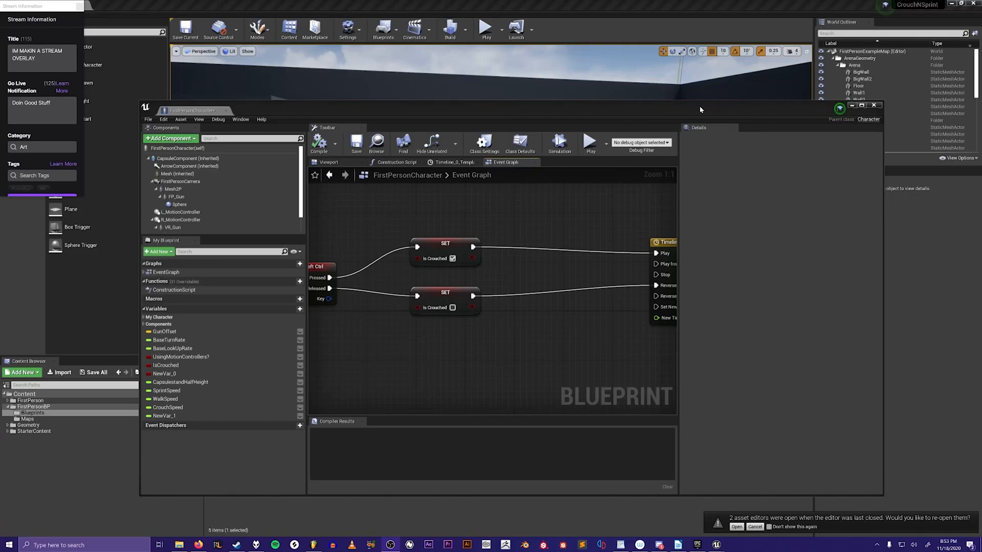
mouse_move(539, 183)
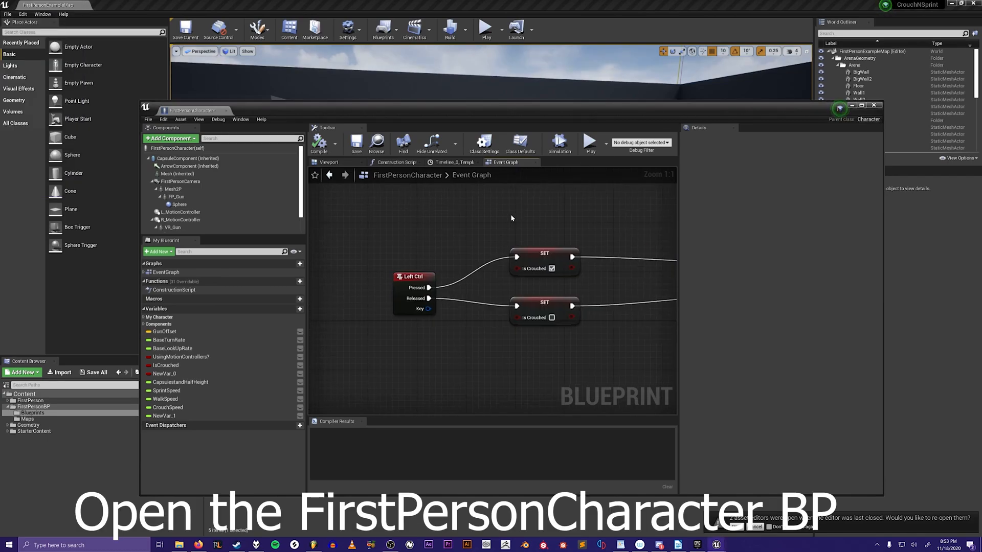
mouse_move(443, 244)
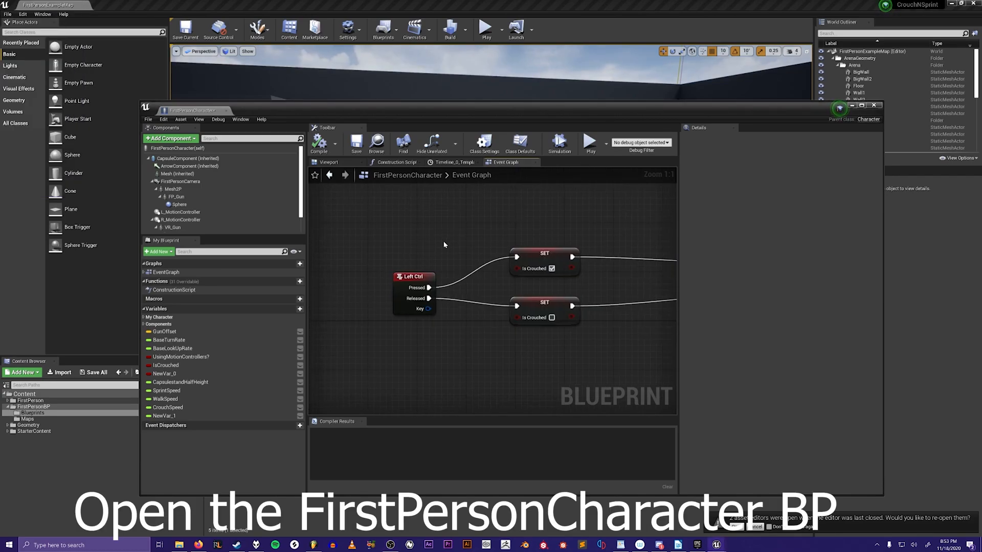
mouse_move(490, 246)
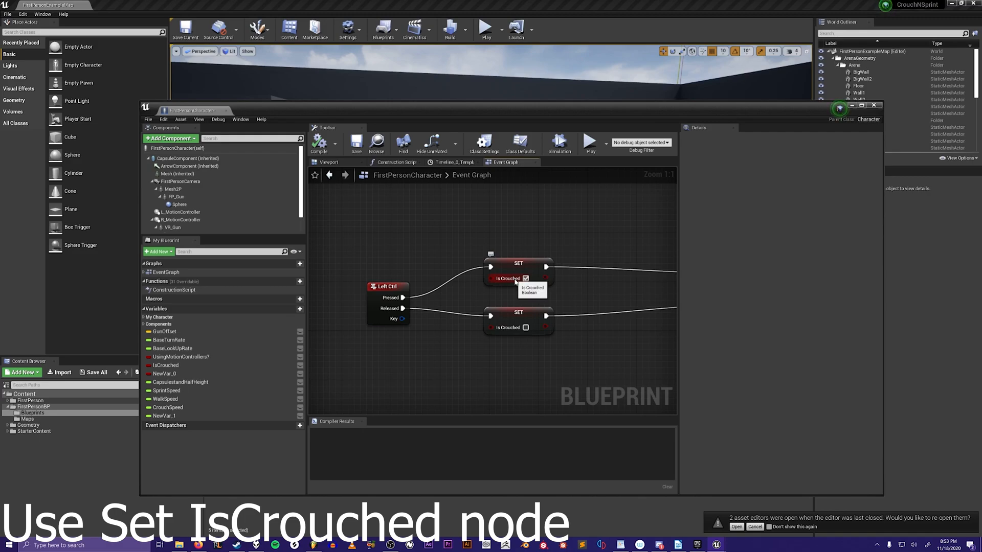
mouse_move(504, 314)
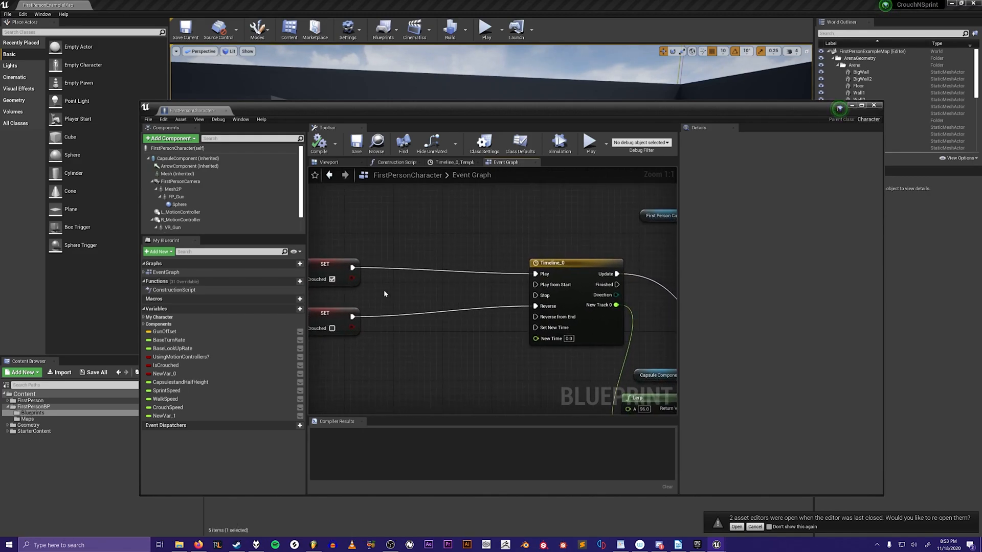
mouse_move(554, 284)
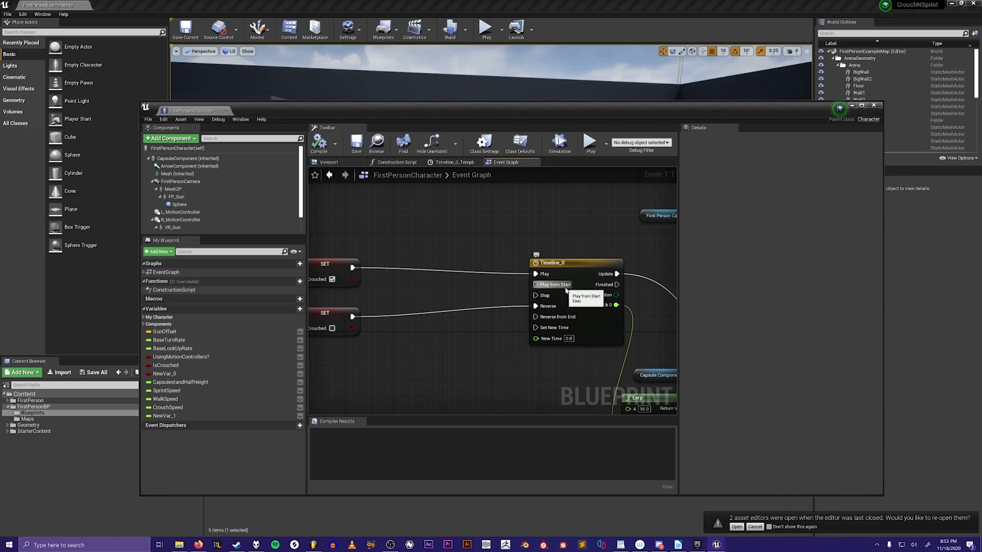
mouse_move(556, 284)
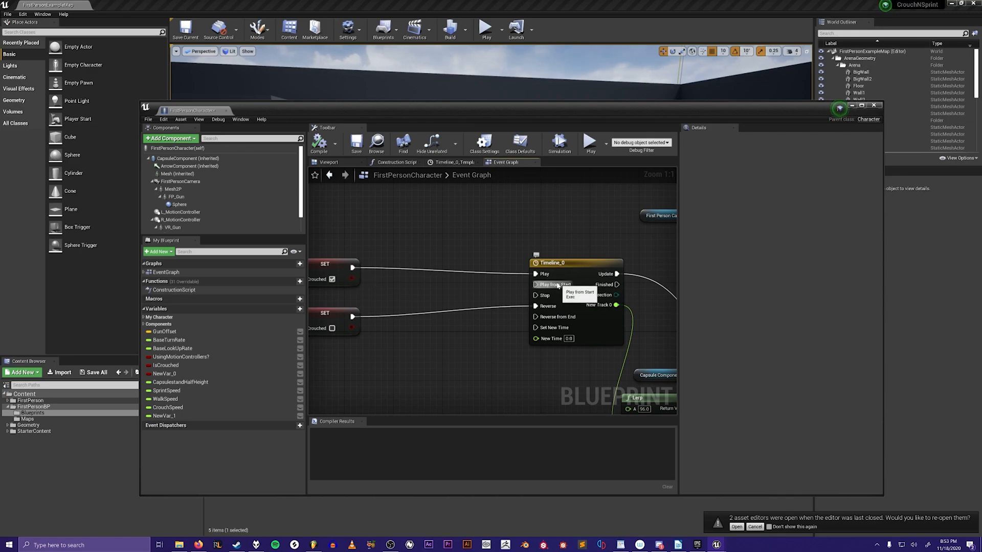
Inspect Timeline_0's float track NewTrack_0, rising from 0 to 1 over 0.50, and its starting keyframe
left_click(537, 284)
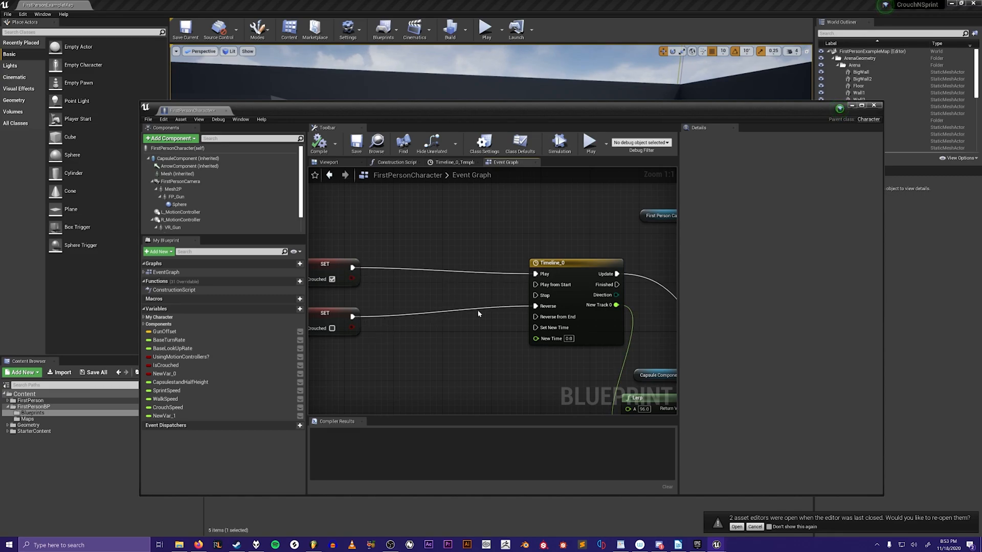
left_click(452, 162)
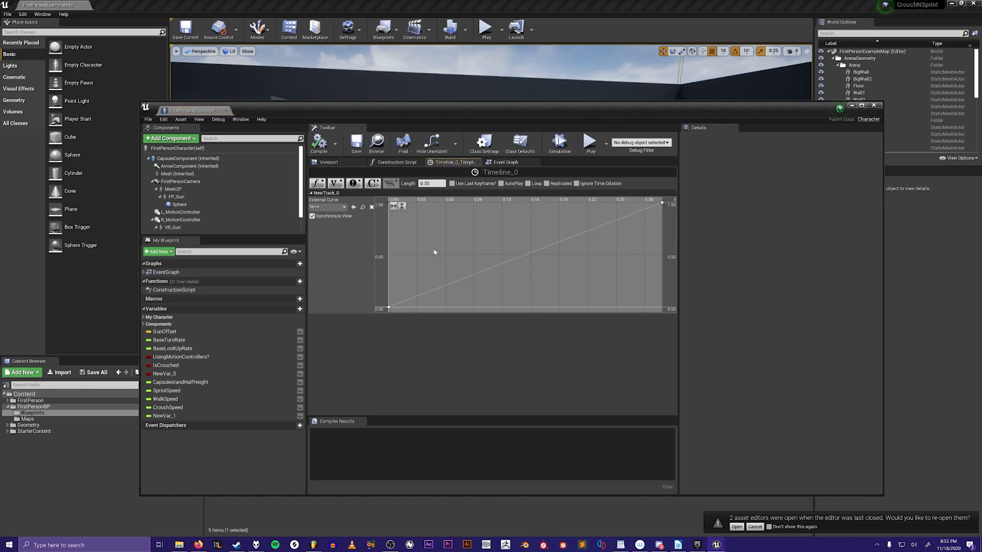
mouse_move(318, 183)
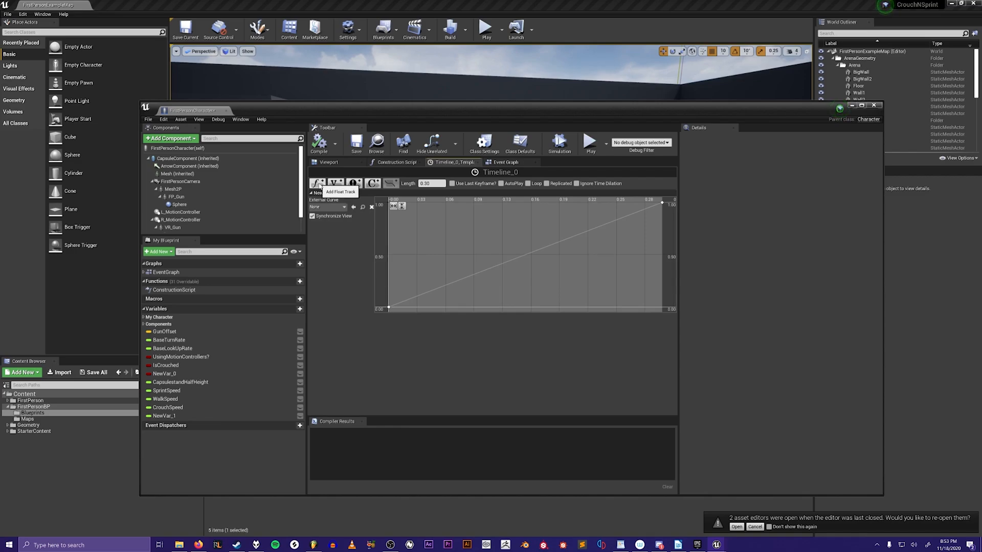
left_click(317, 183)
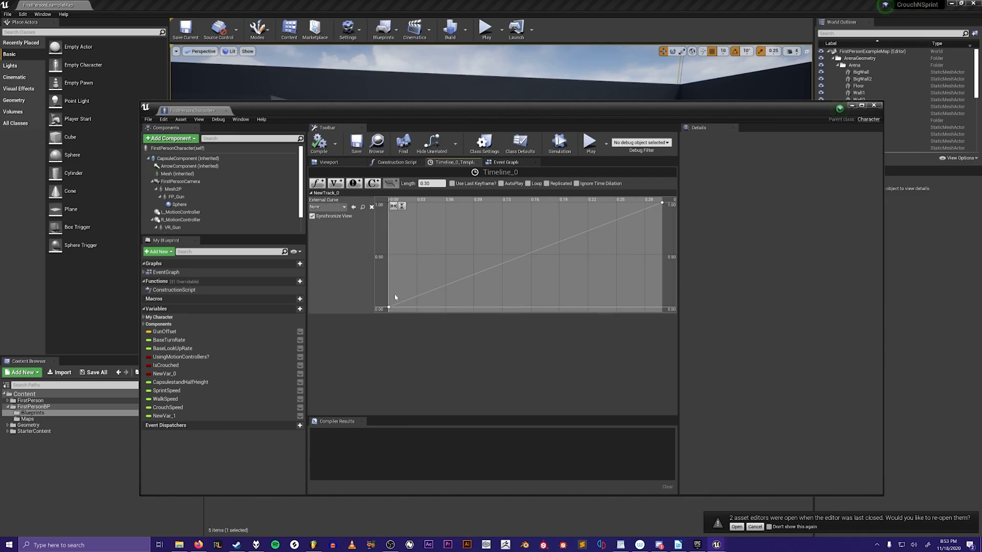
right_click(392, 306)
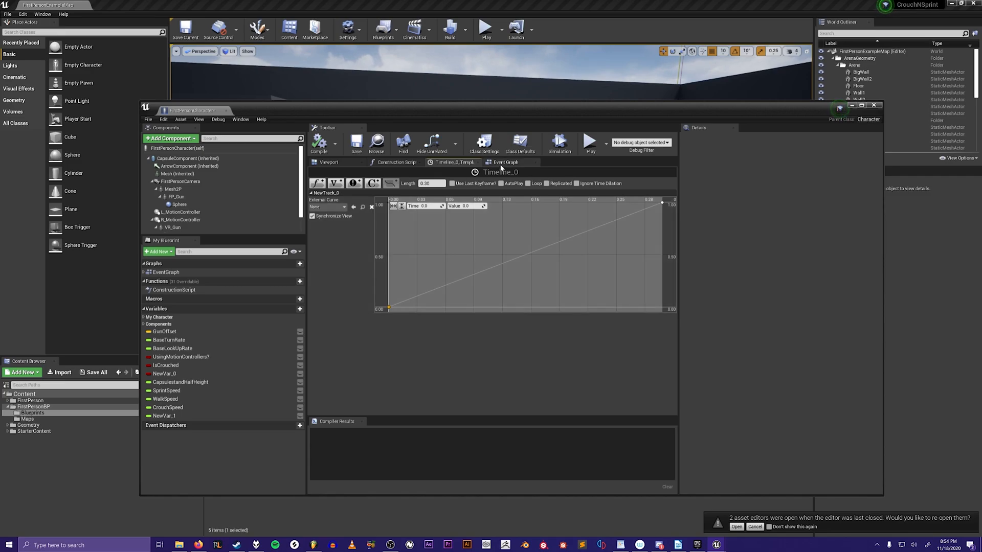
Return to the Event Graph and review the Timeline → Lerp Alpha → Set Capsule Half Height wiring
left_click(505, 162)
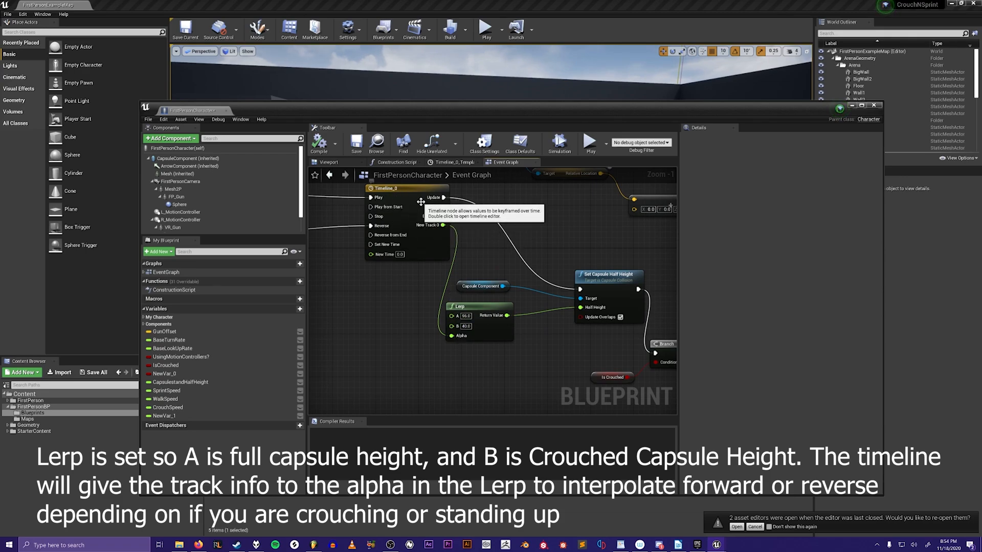
mouse_move(602, 275)
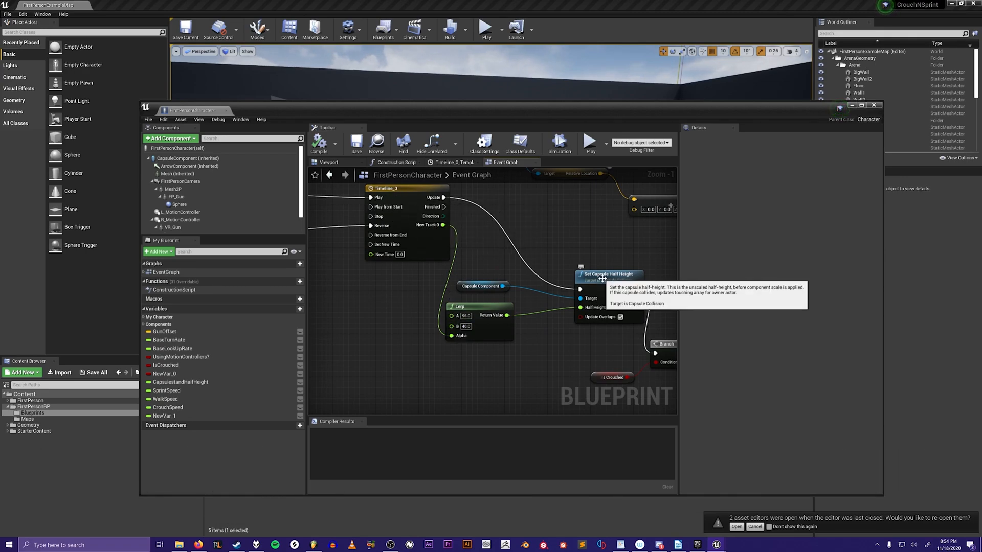
mouse_move(404, 239)
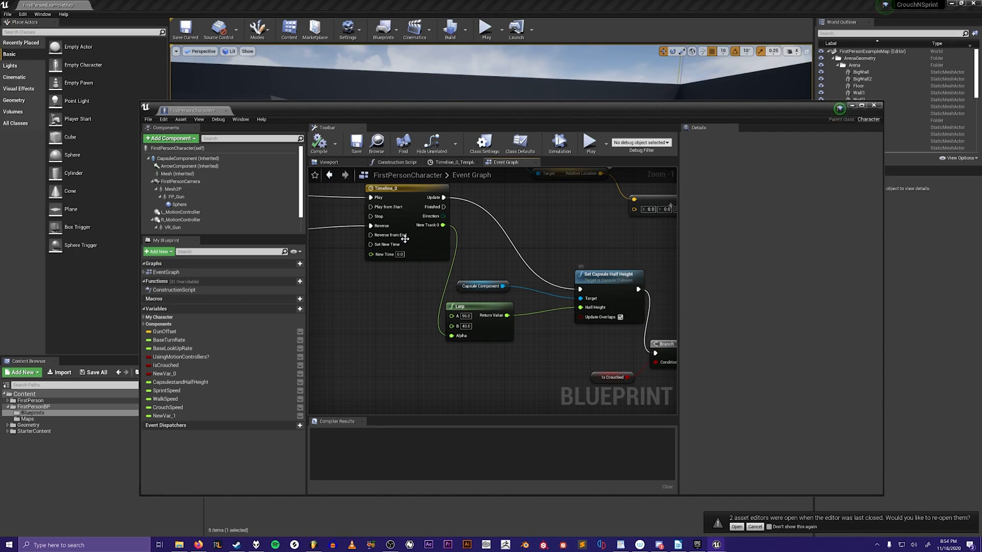
left_click_drag(466, 241, 431, 260)
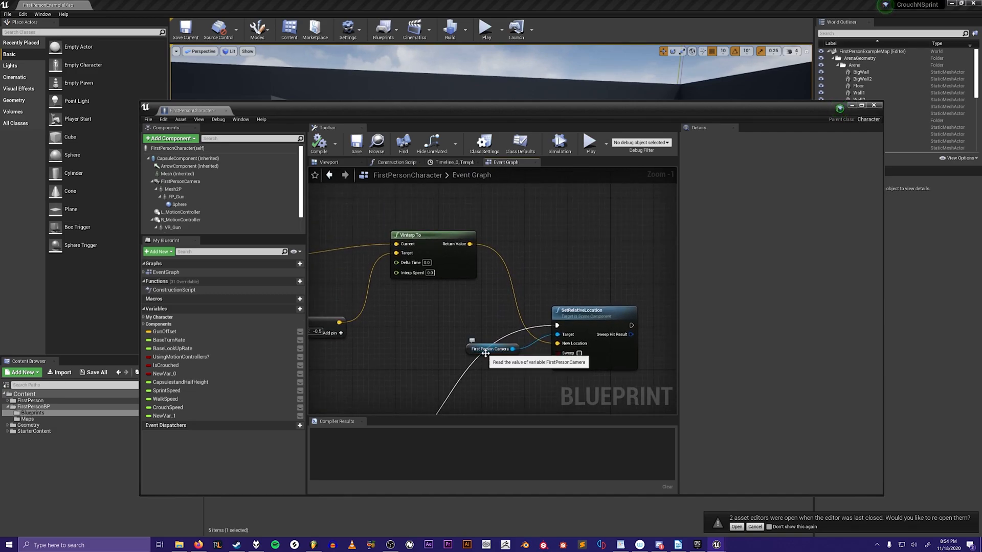
mouse_move(579, 353)
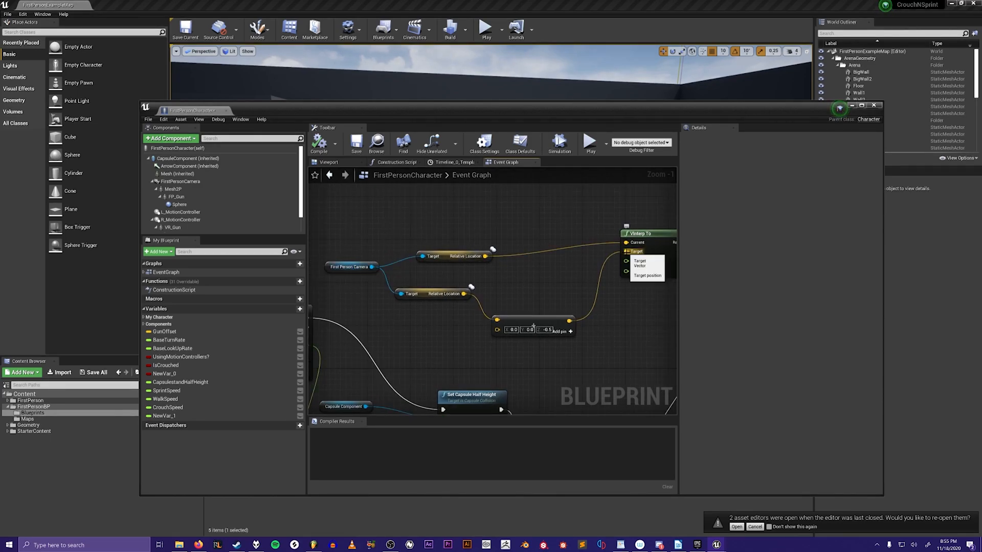
mouse_move(514, 316)
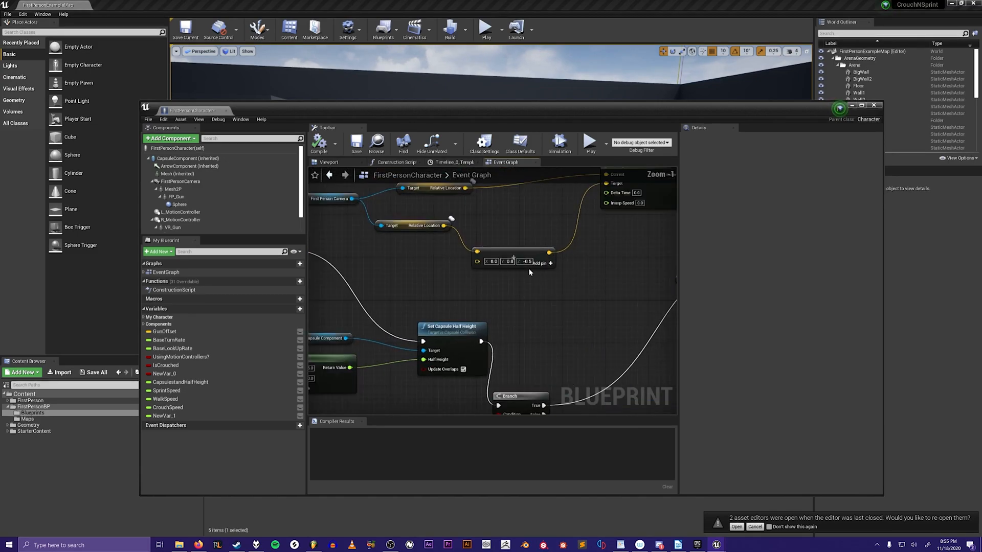
Review the camera Relative Location feeding VInterp To with an offset vector as Target
scroll("down", 3)
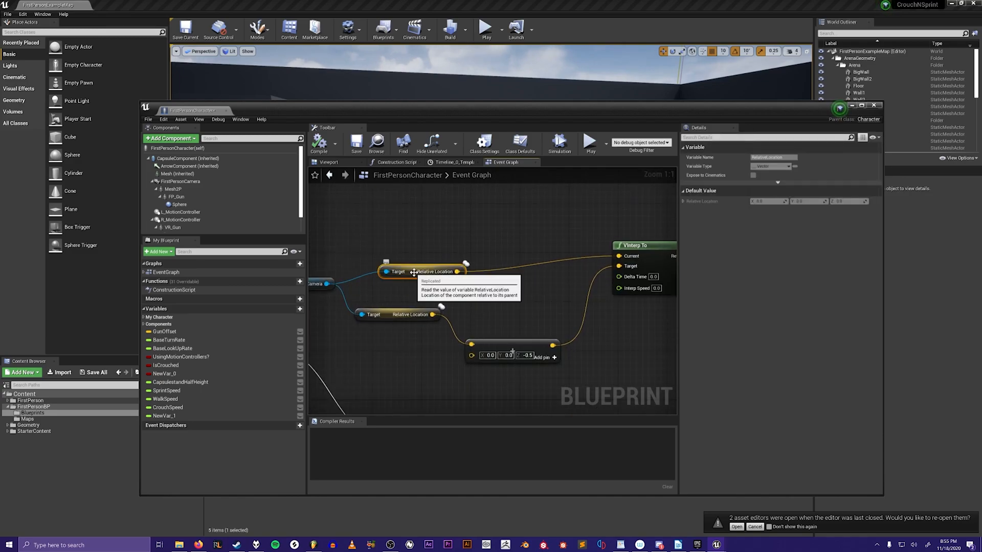
mouse_move(440, 286)
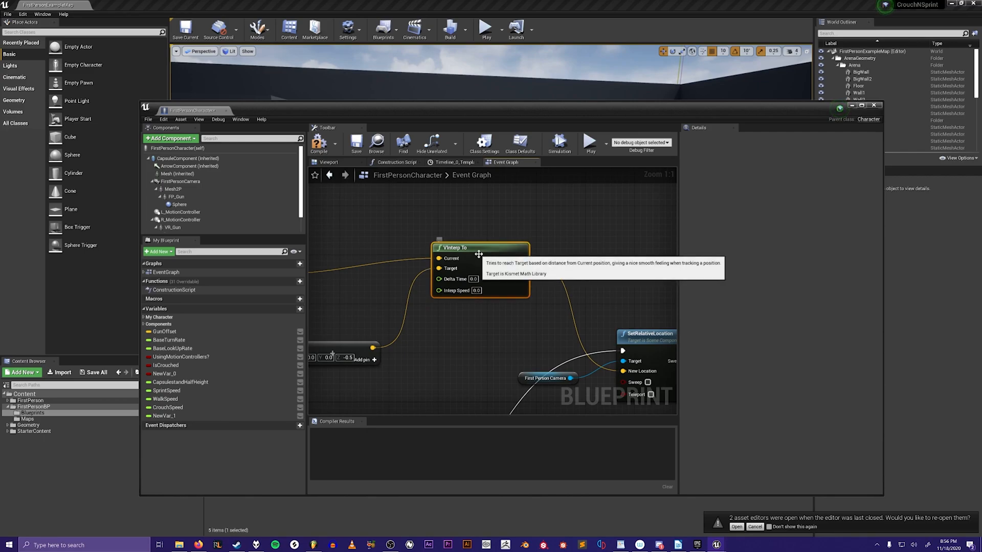
mouse_move(475, 249)
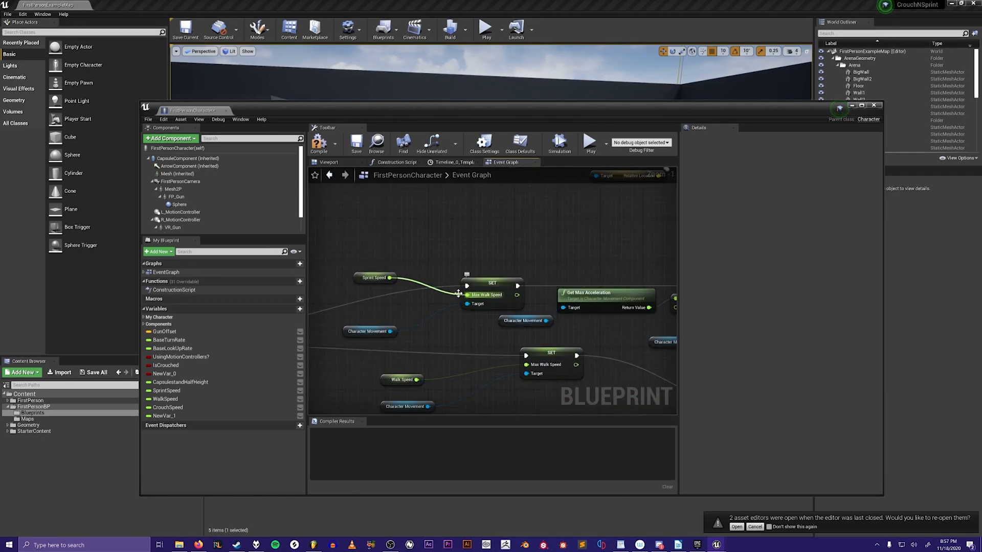
mouse_move(369, 331)
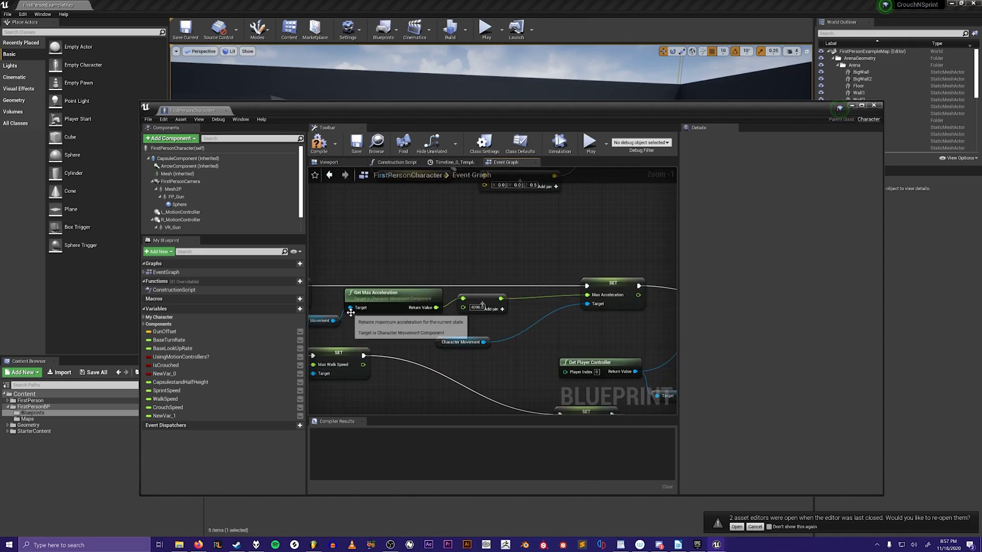
mouse_move(589, 295)
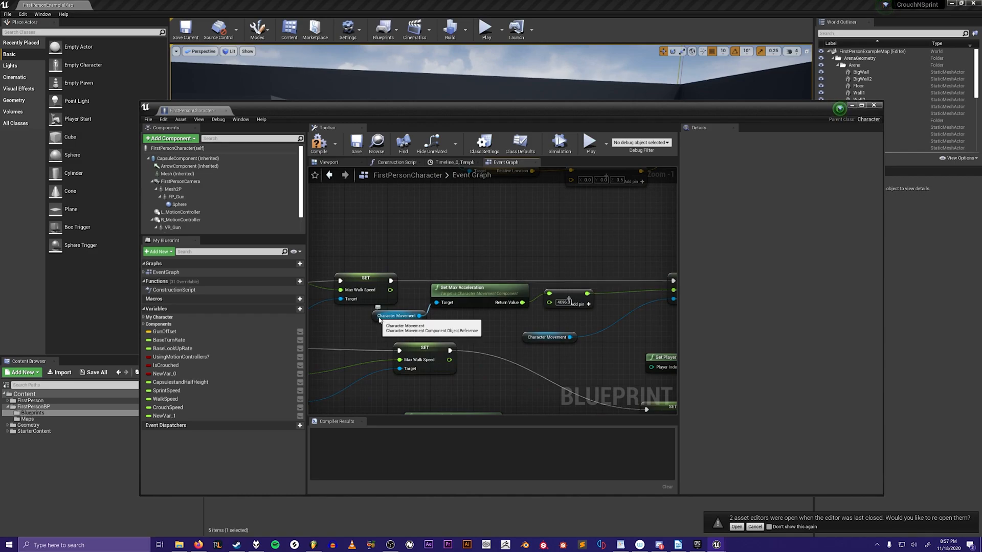
mouse_move(625, 301)
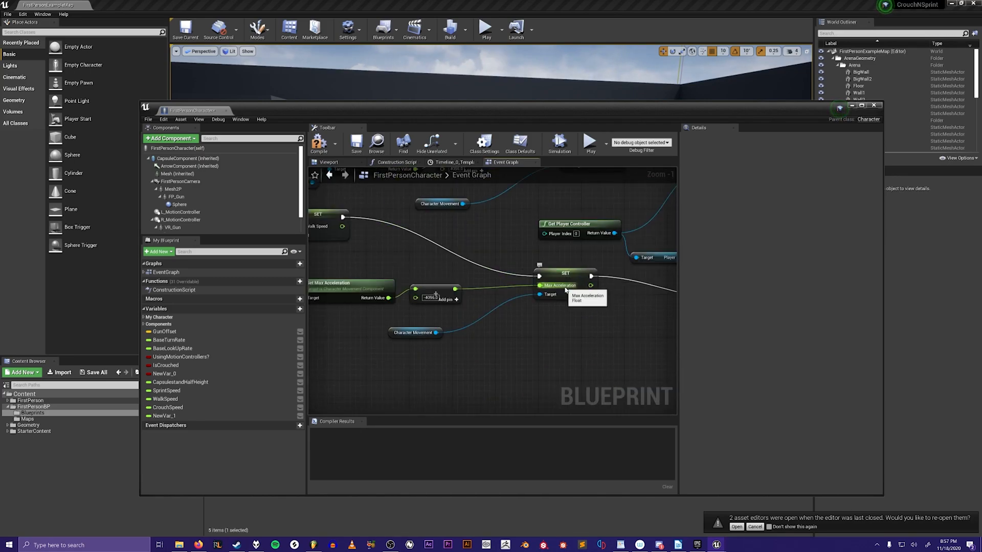
mouse_move(425, 280)
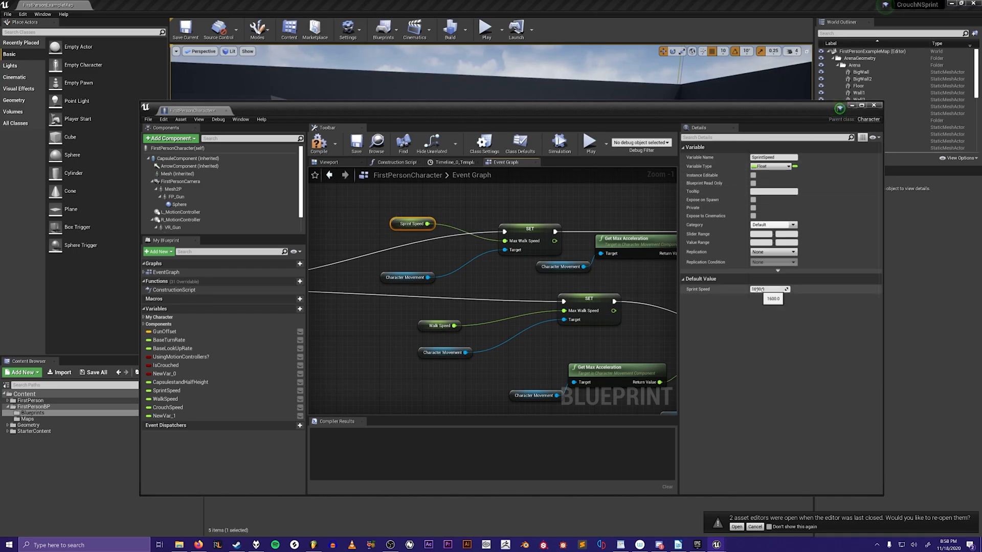
Start a new Blueprint Class in the Blueprints folder, search camerashake as parent, then cancel
left_click(872, 105)
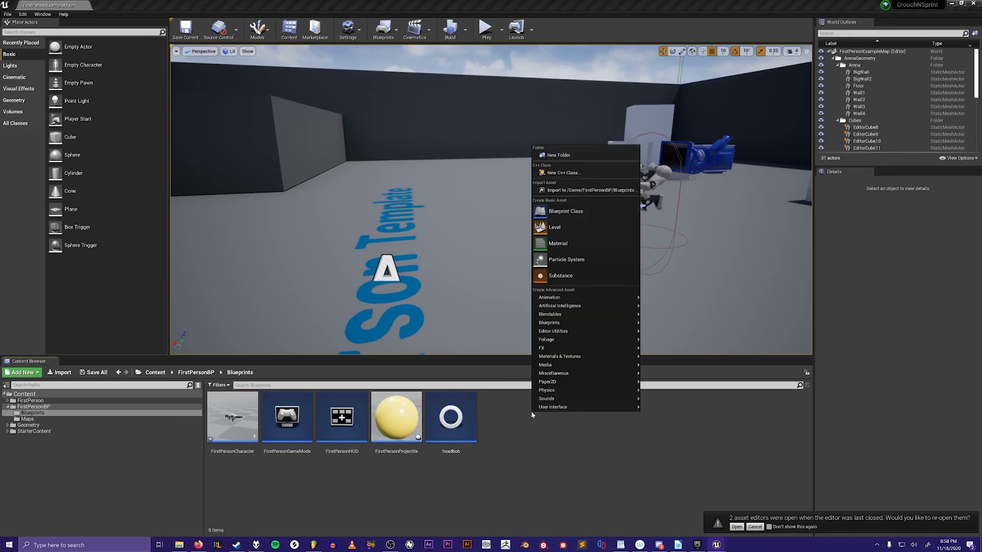
left_click(564, 211)
type("camerashake")
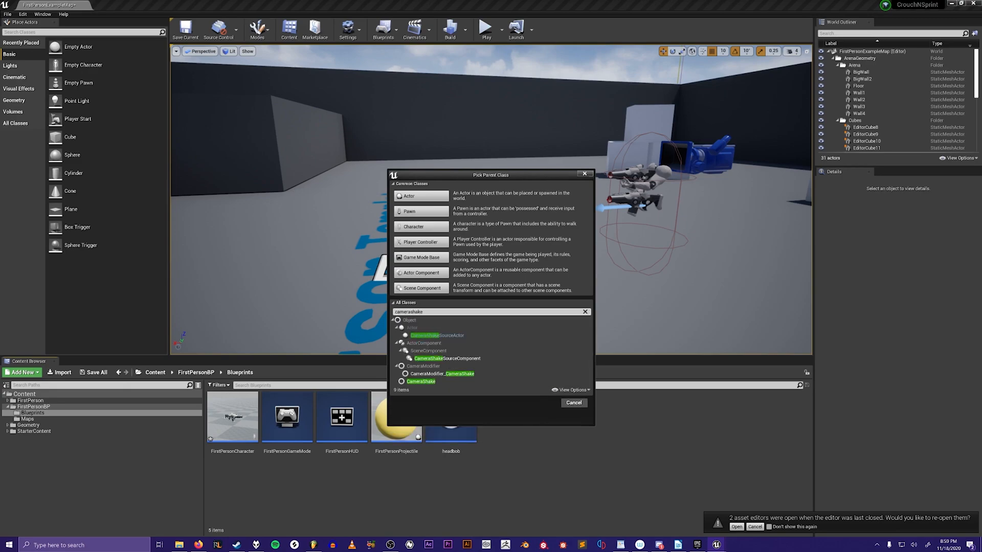
mouse_move(421, 381)
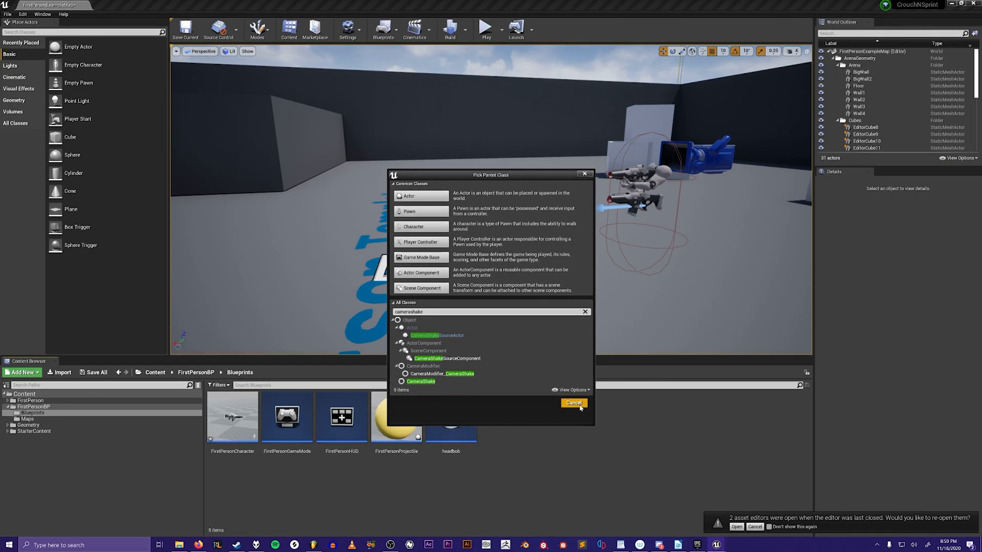
left_click(573, 403)
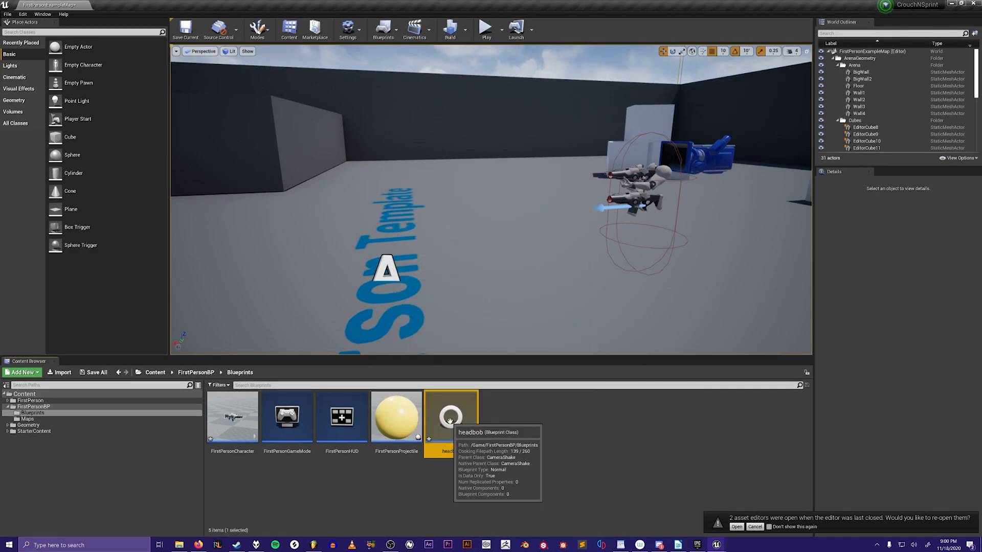
View the headbob CameraShake defaults: oscillation duration, blend times, pitch, yaw, roll and Z
double_click(451, 416)
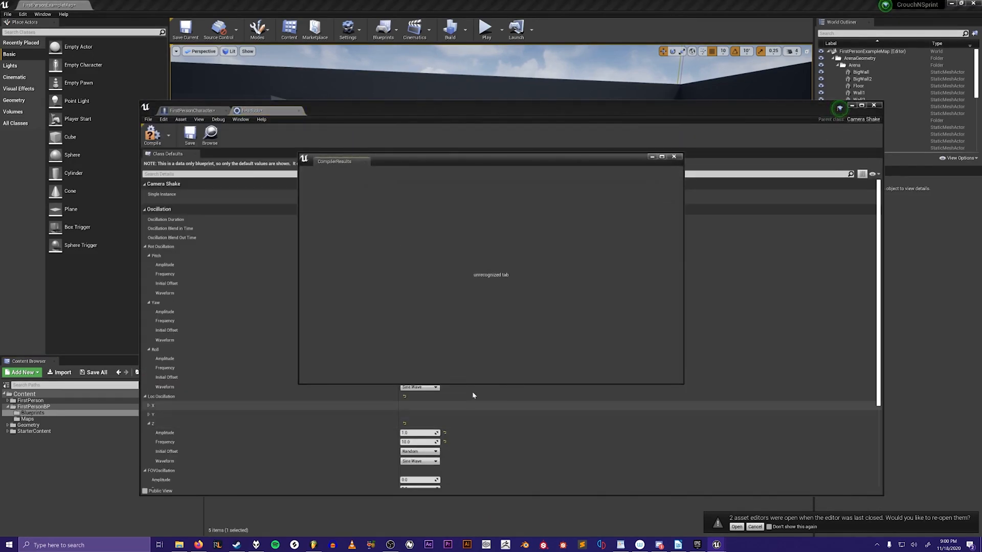
left_click(675, 156)
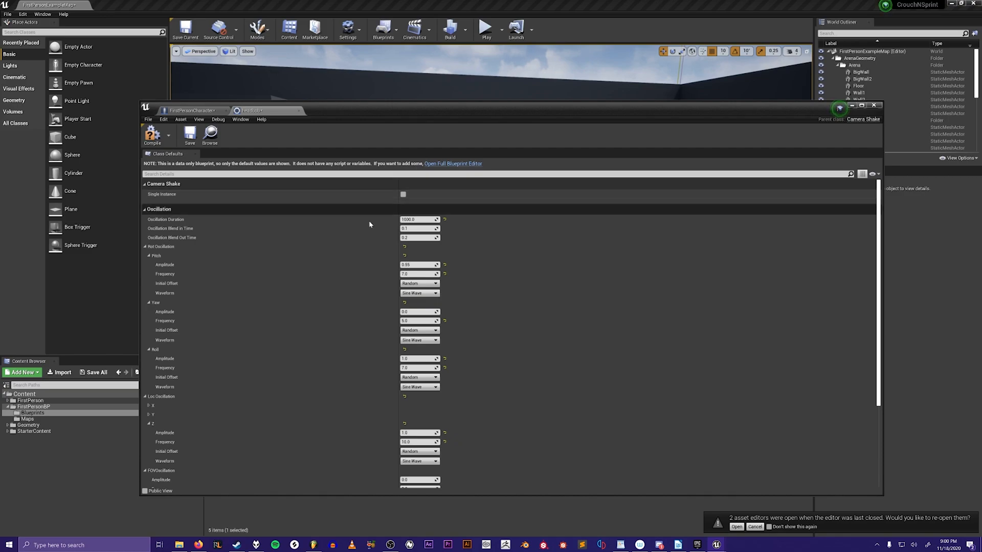
mouse_move(219, 223)
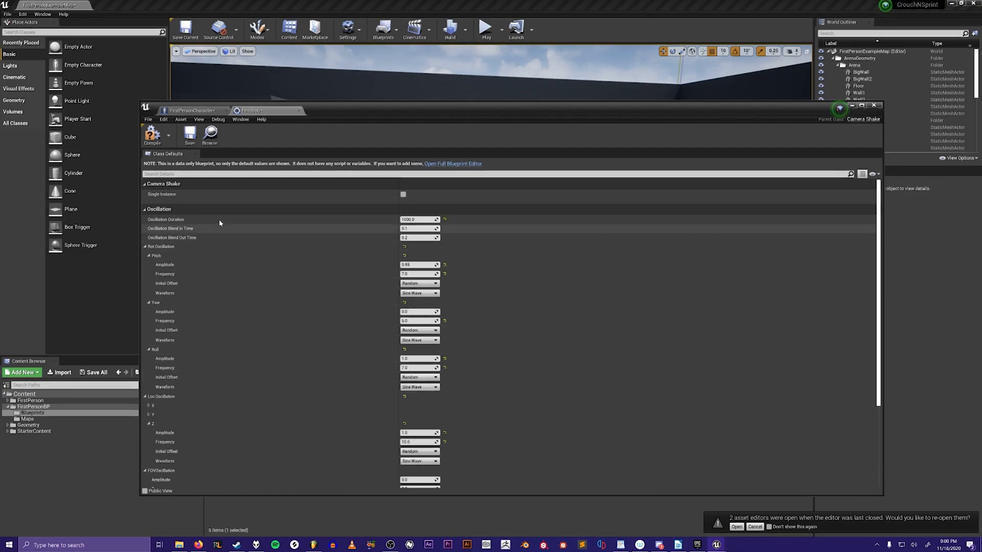
mouse_move(314, 118)
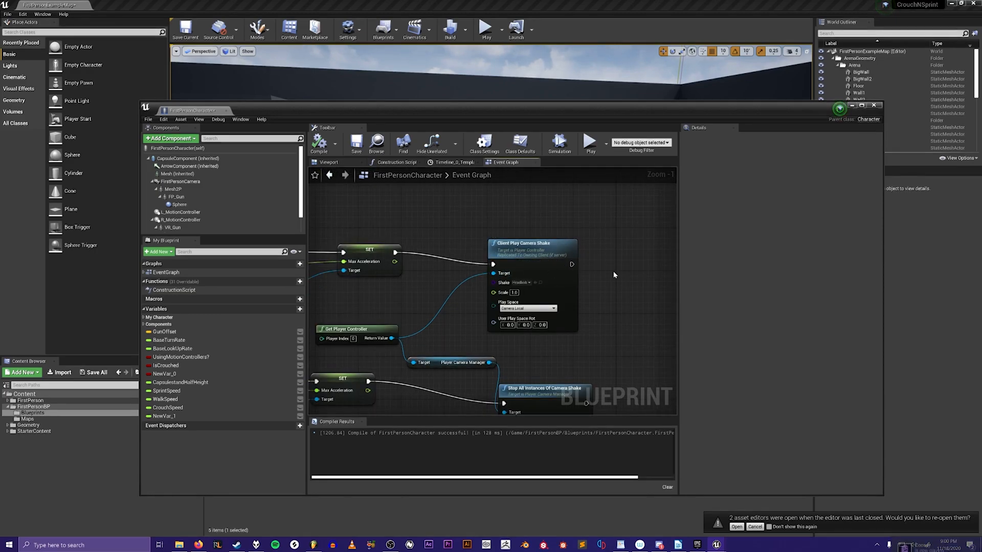
Add a Client Play Camera Shake node (playcam) with headbob as its Shake class
right_click(613, 275)
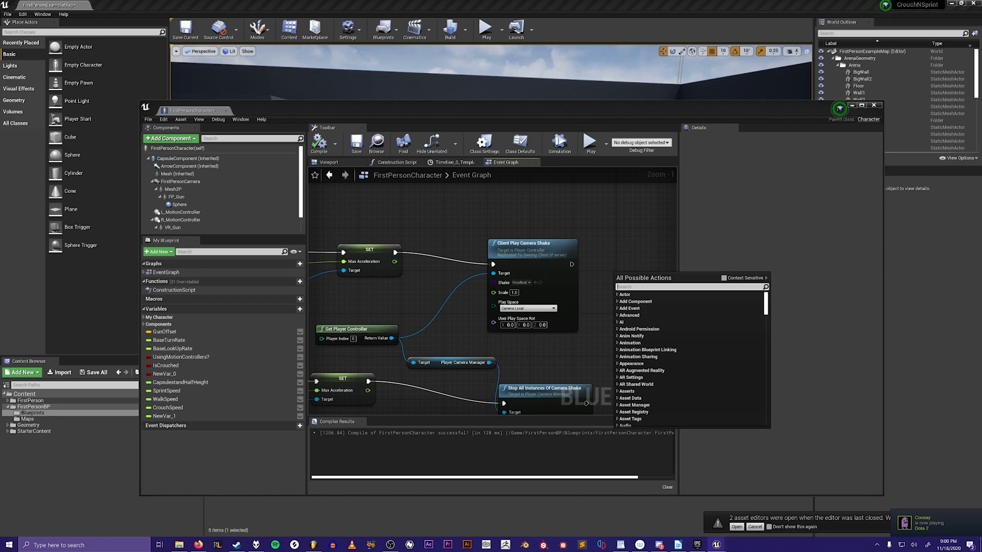
type("playcam")
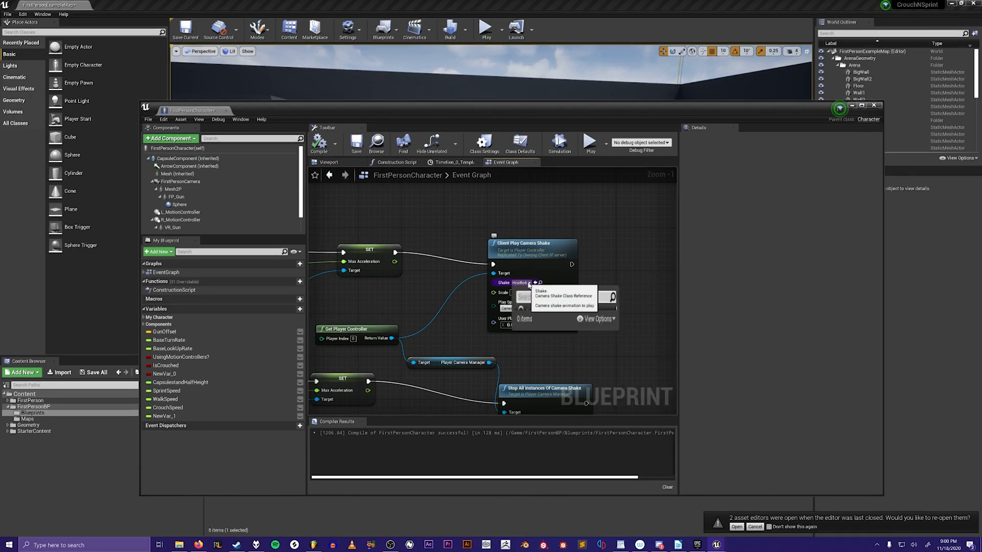
left_click(521, 282)
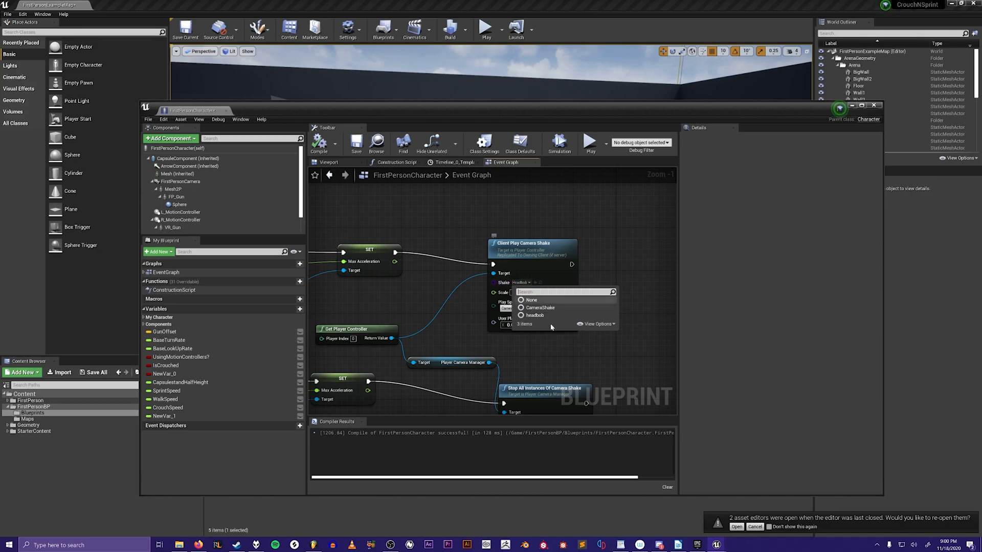
left_click(534, 315)
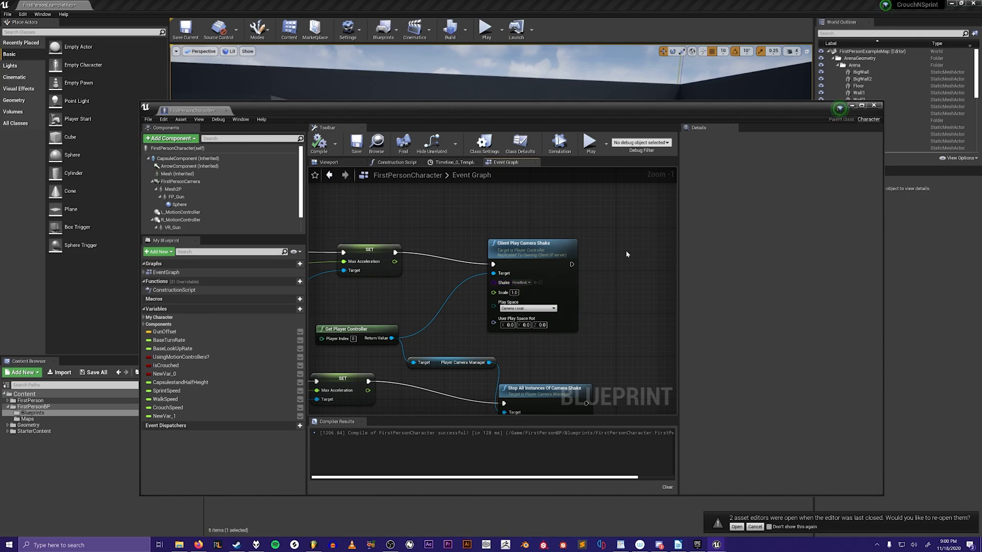
Playtest the first-person level in the editor with the headbob shake
left_click(872, 106)
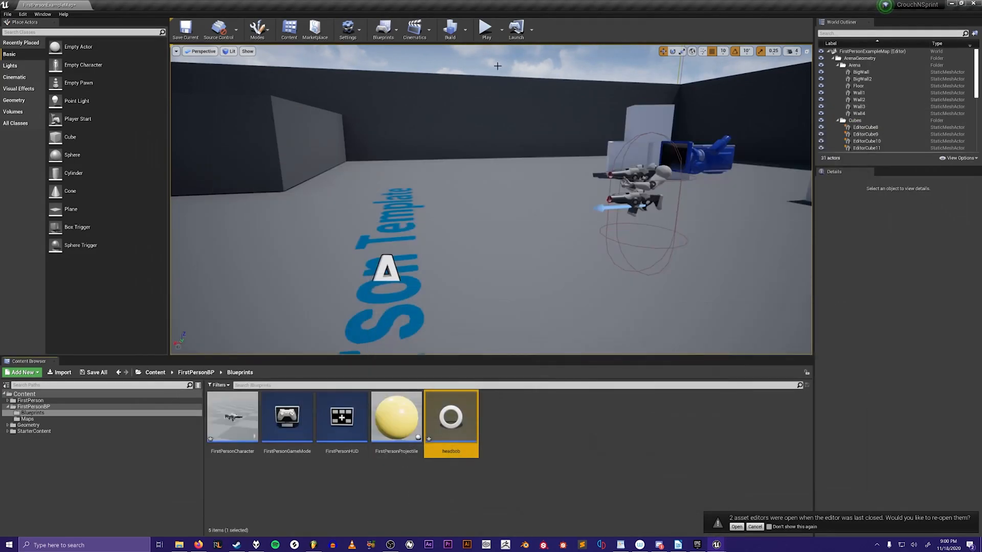
left_click(486, 26)
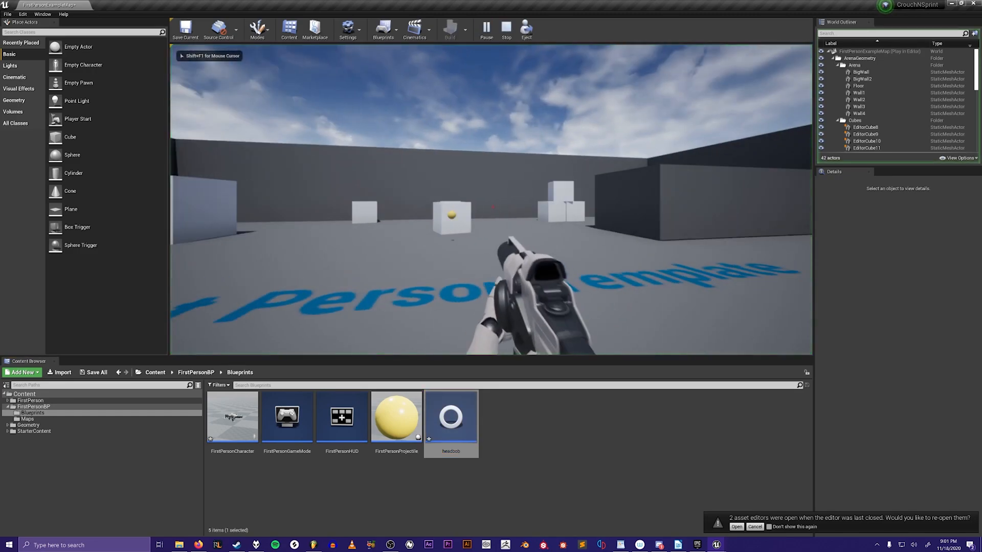